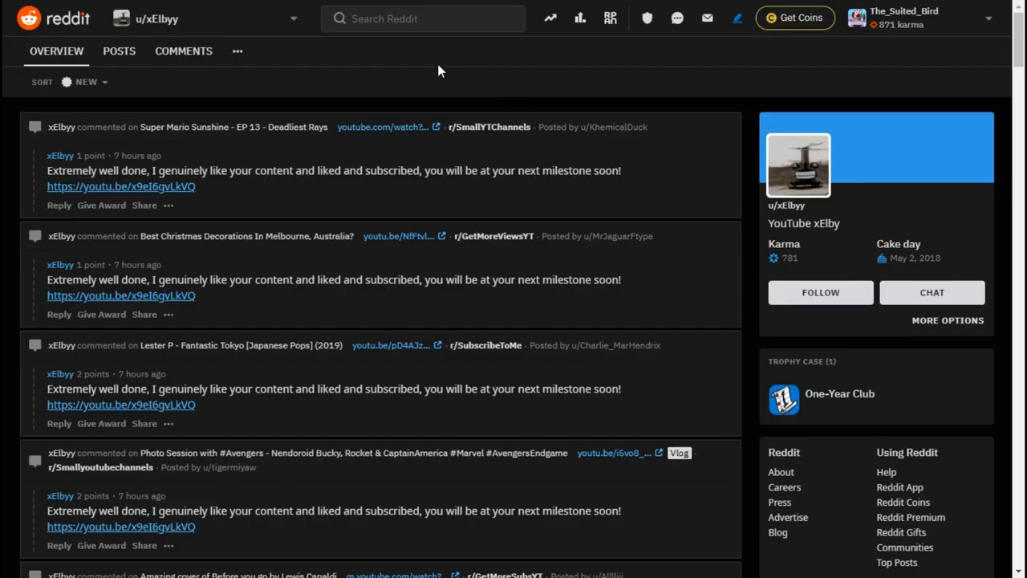
pyautogui.moveTo(379, 114)
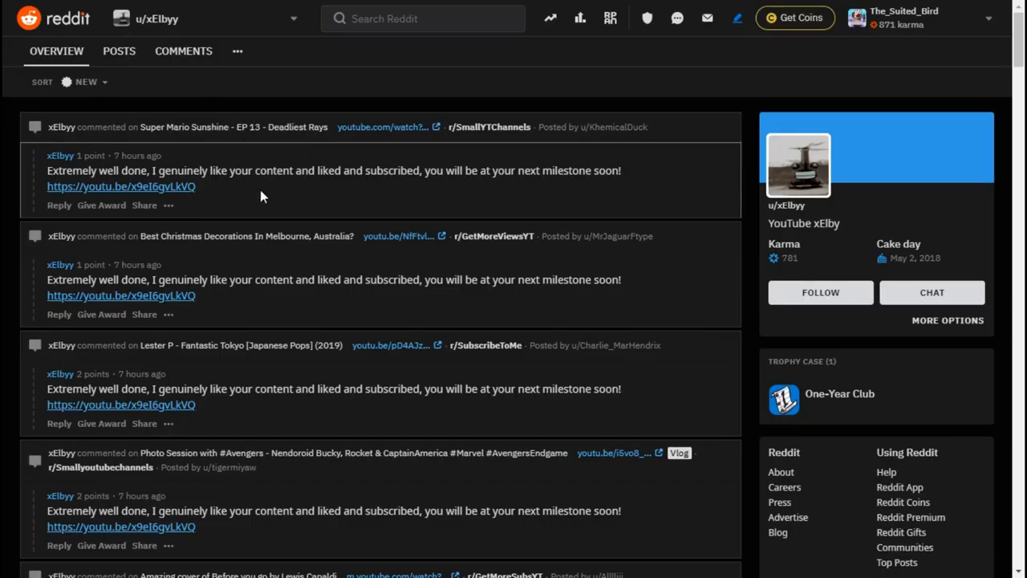
pyautogui.scroll(-3)
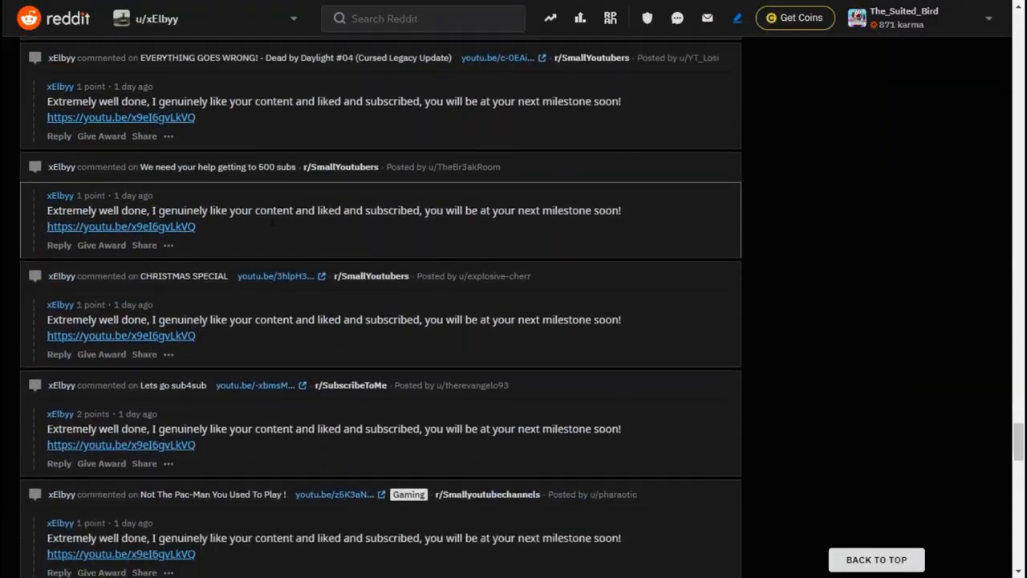
pyautogui.scroll(-3)
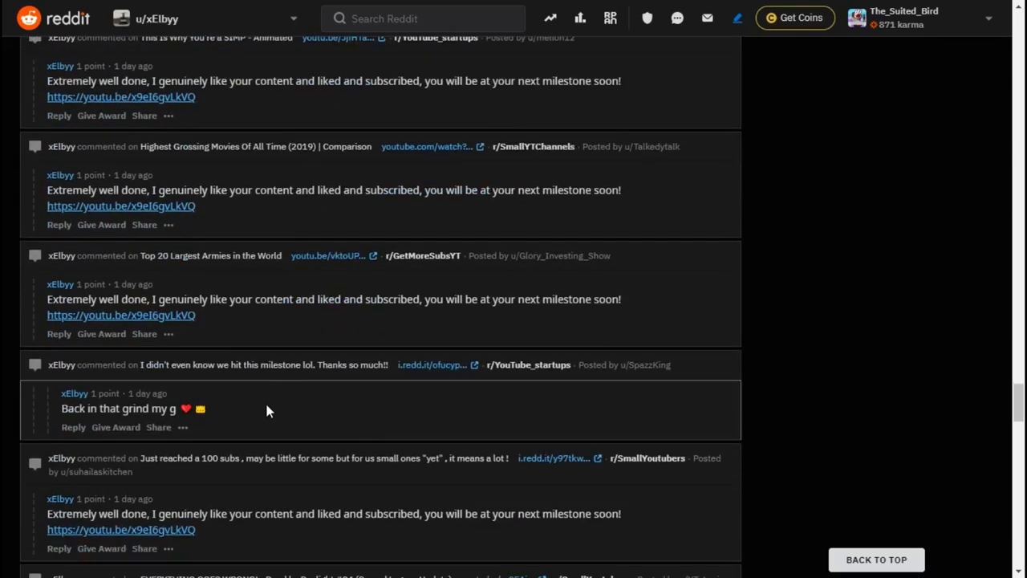
pyautogui.scroll(-3)
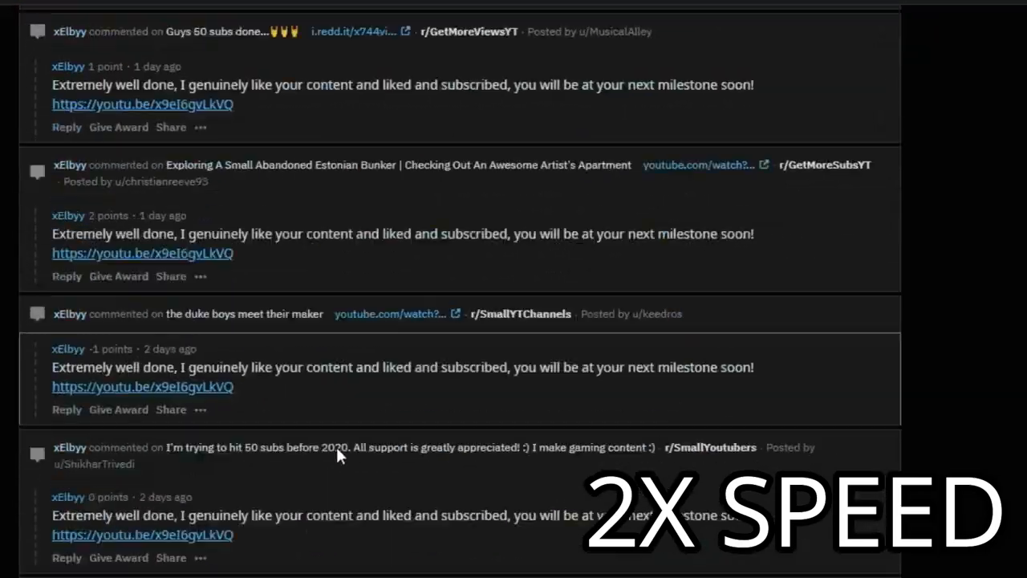
pyautogui.scroll(-3)
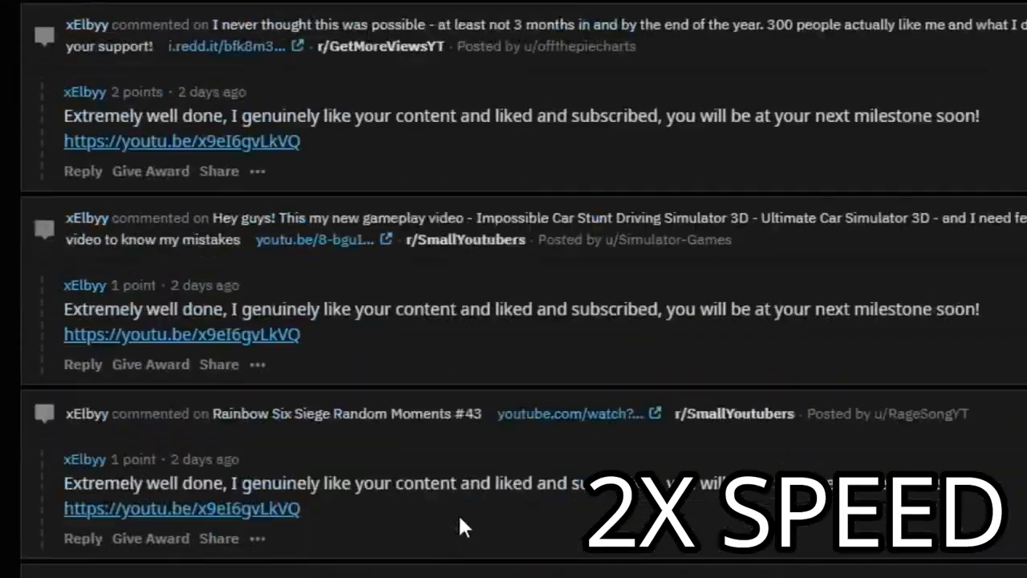
pyautogui.scroll(-3)
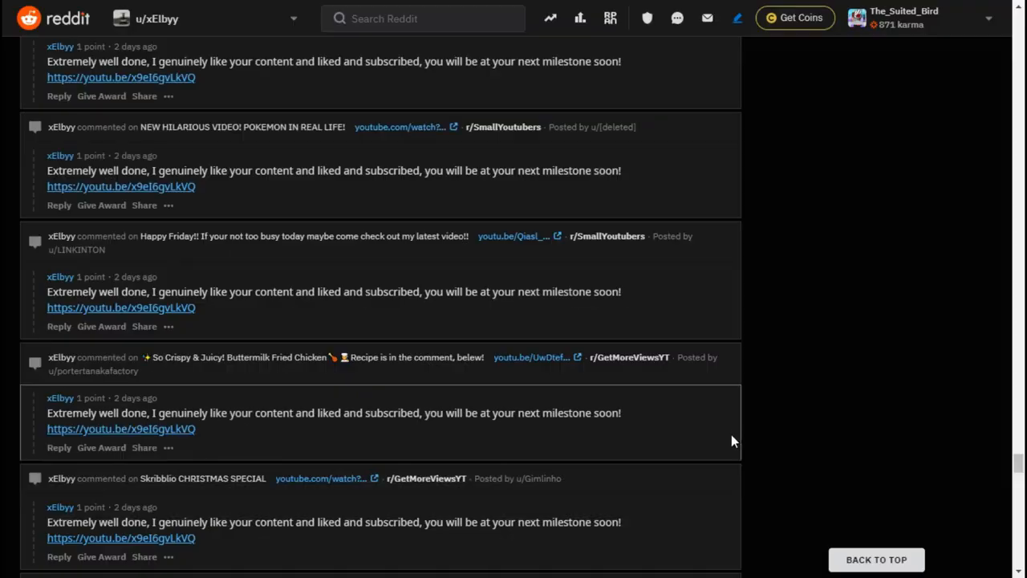
pyautogui.scroll(-3)
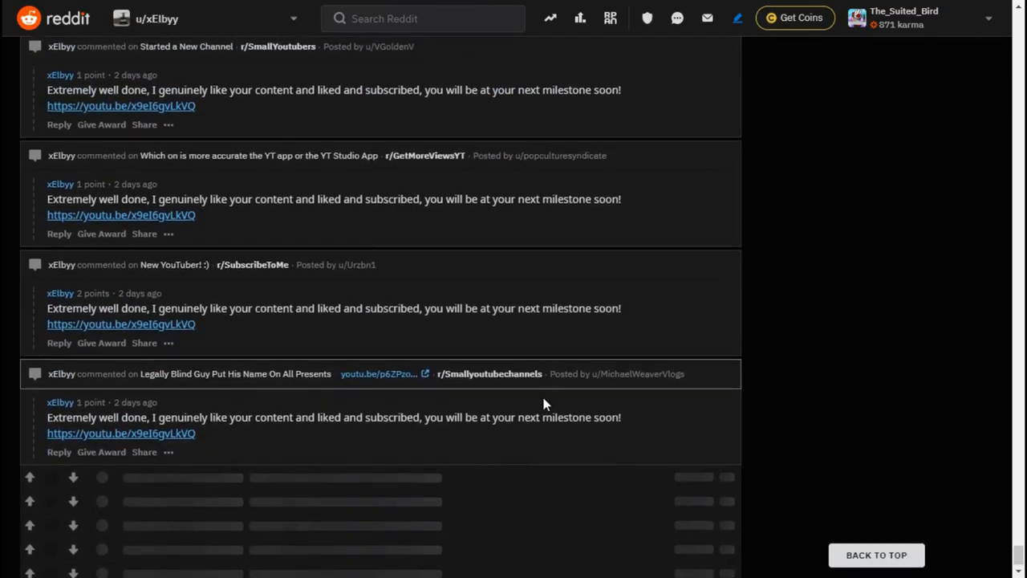
pyautogui.scroll(-3)
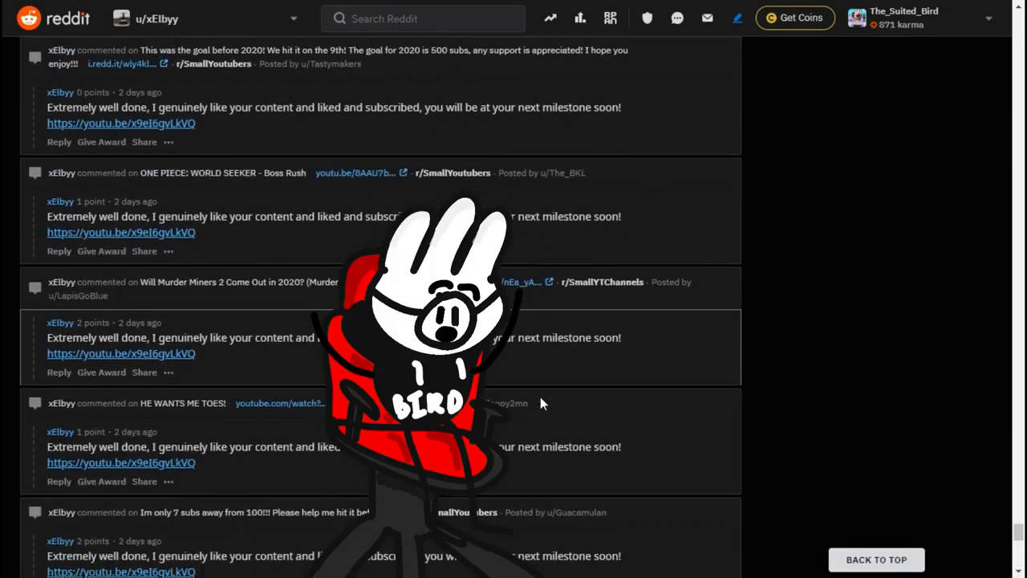
pyautogui.scroll(-3)
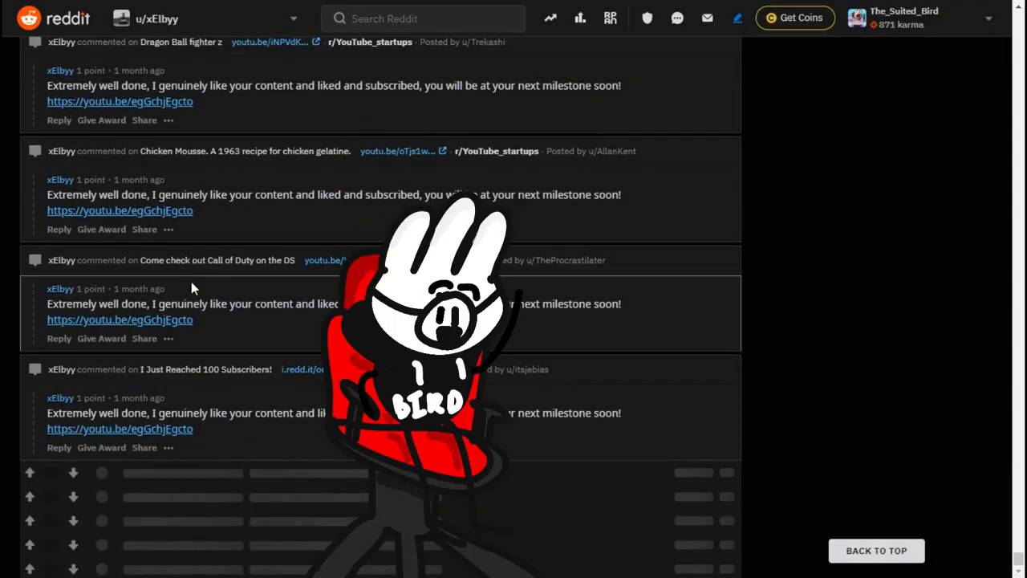
pyautogui.scroll(-3)
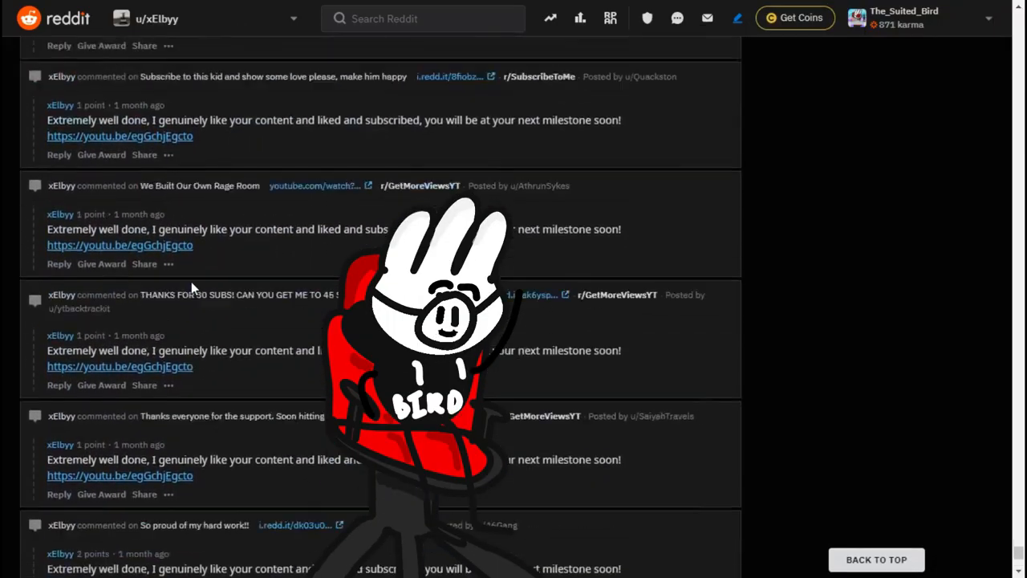
pyautogui.scroll(-3)
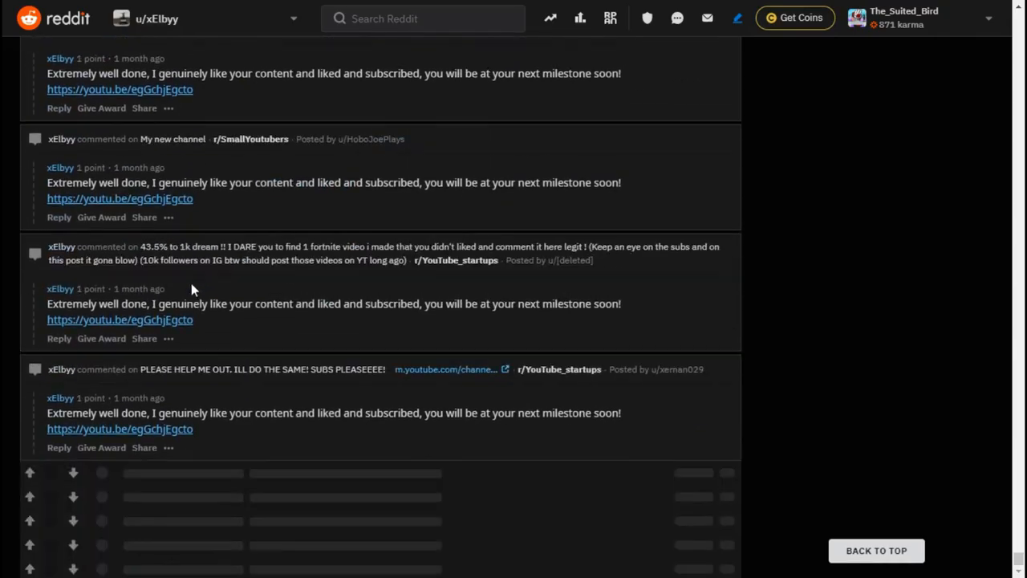
pyautogui.scroll(-3)
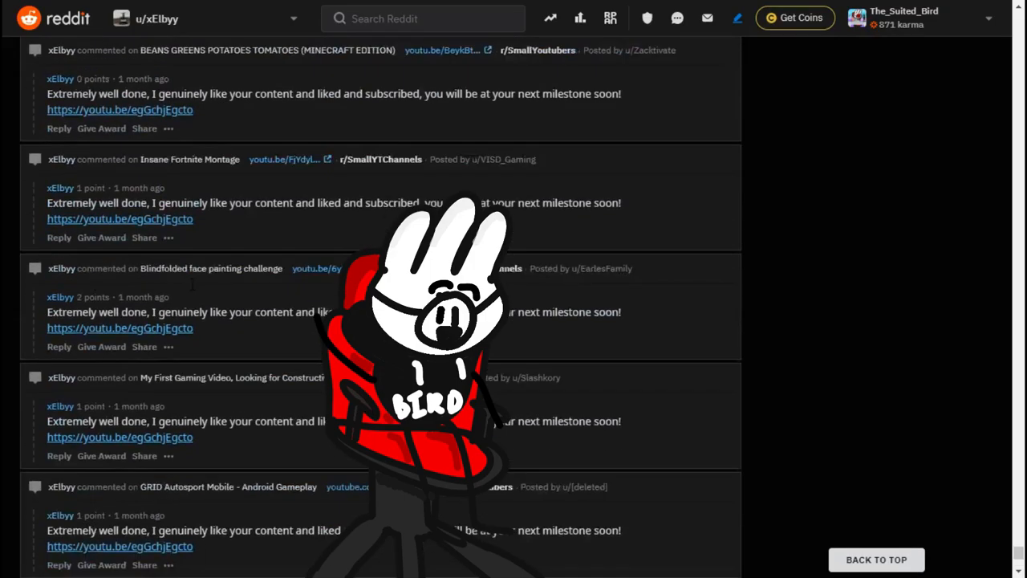
pyautogui.scroll(-3)
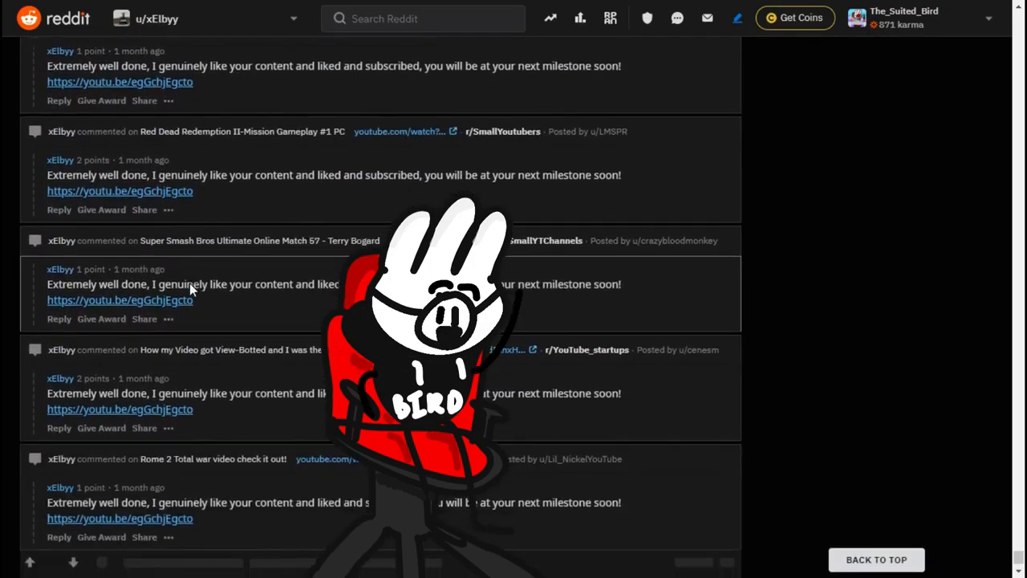
pyautogui.scroll(-3)
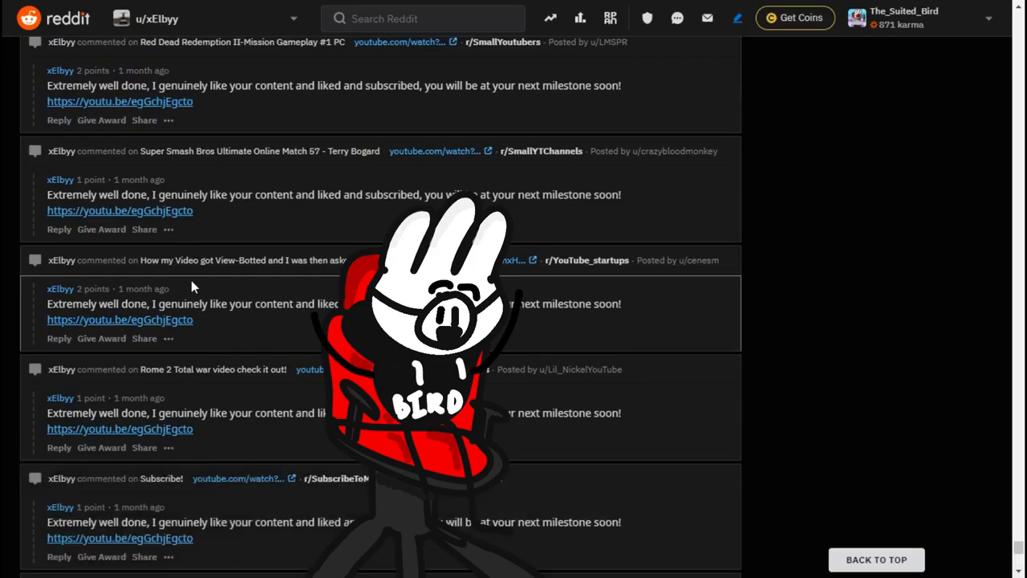
pyautogui.scroll(-3)
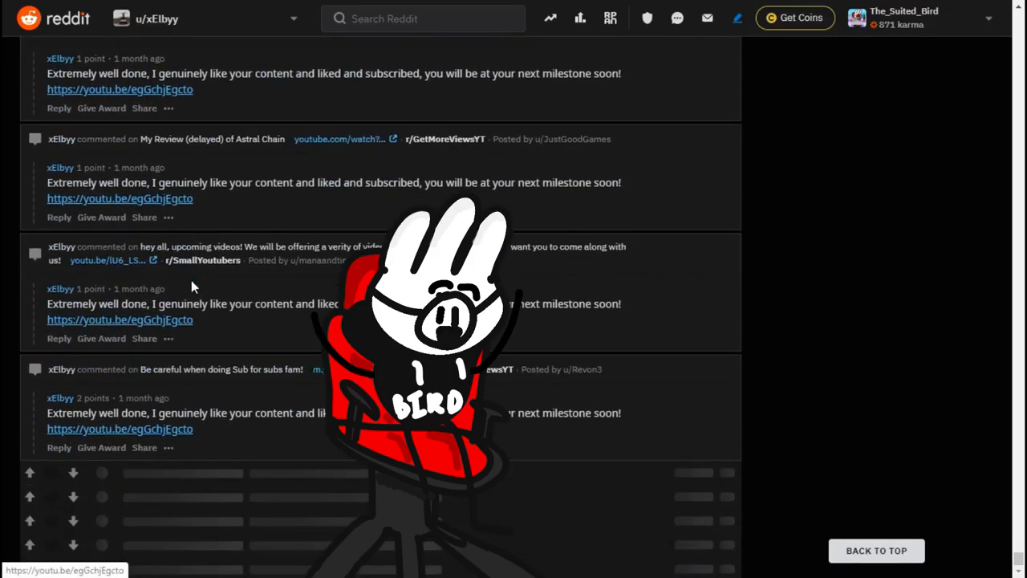
pyautogui.scroll(-3)
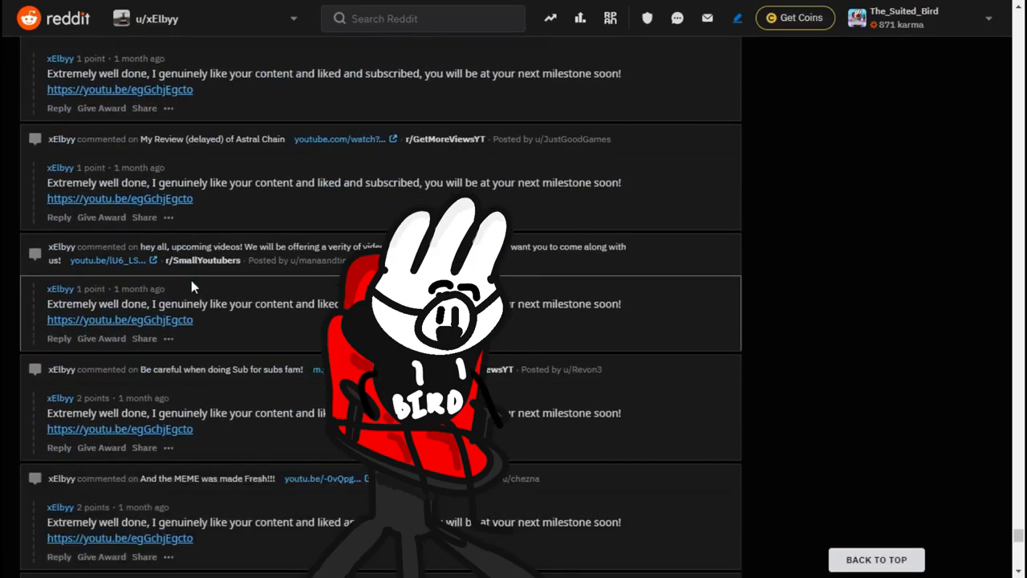
pyautogui.scroll(-3)
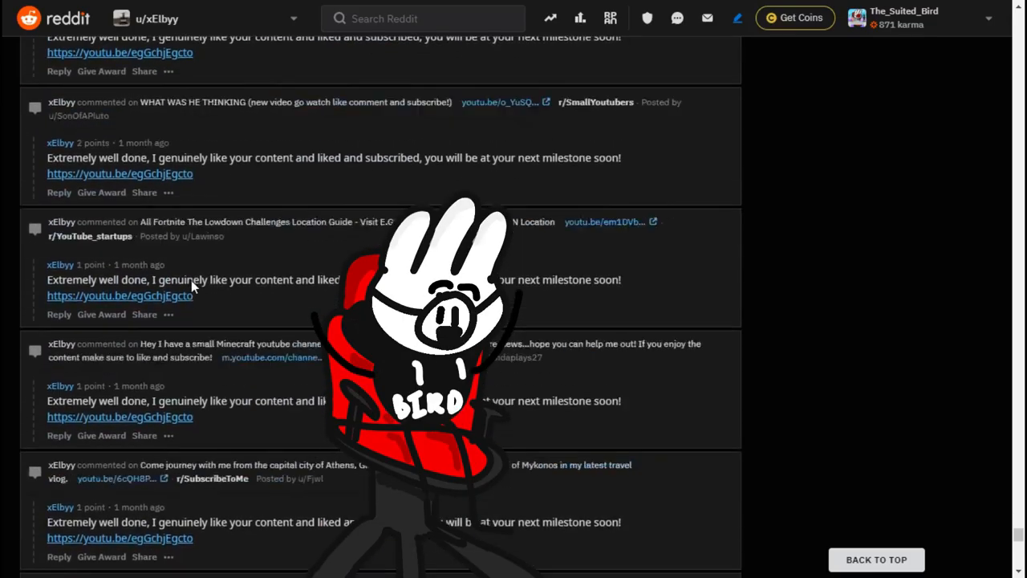
pyautogui.scroll(-3)
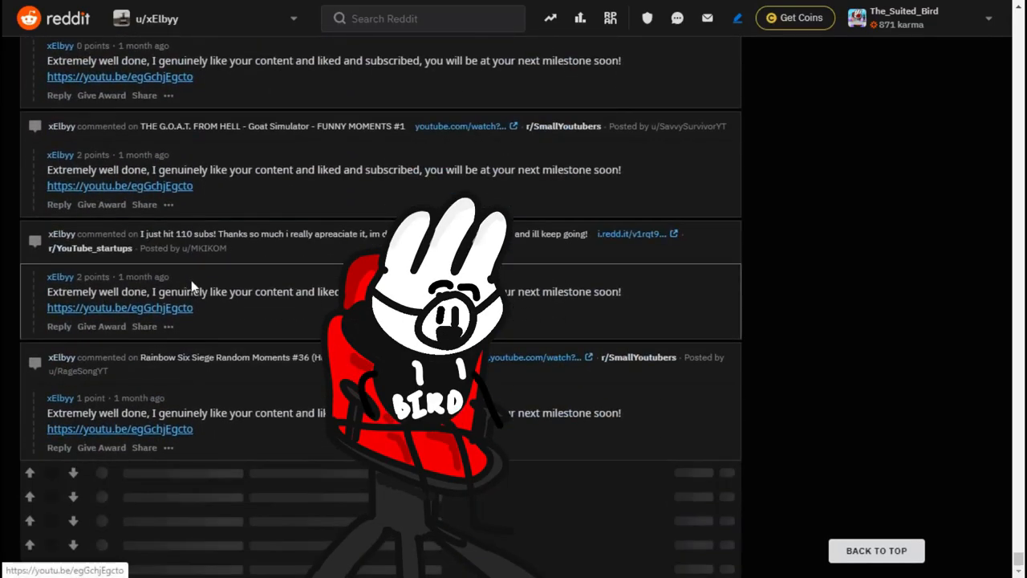
pyautogui.scroll(-3)
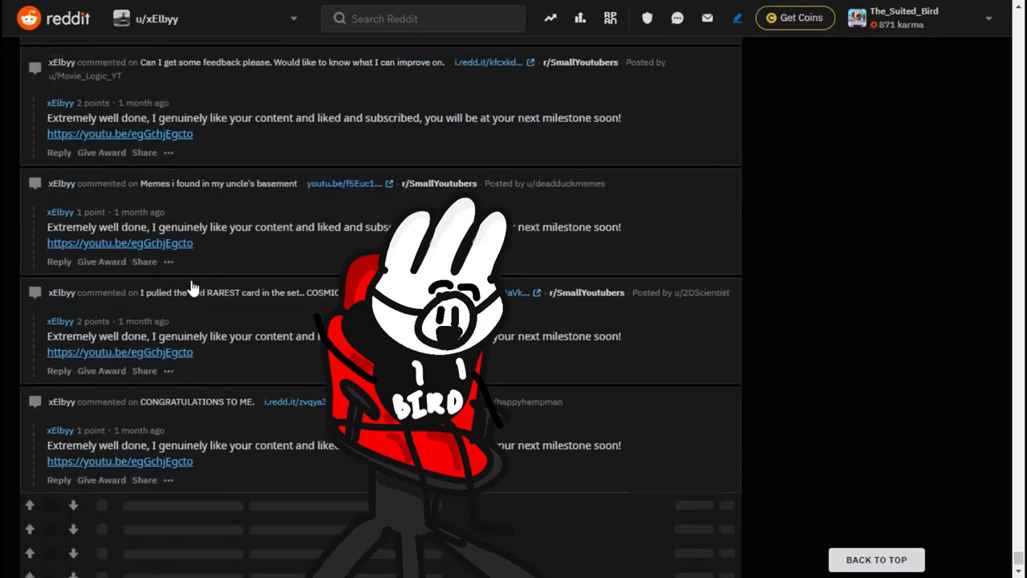
pyautogui.scroll(-3)
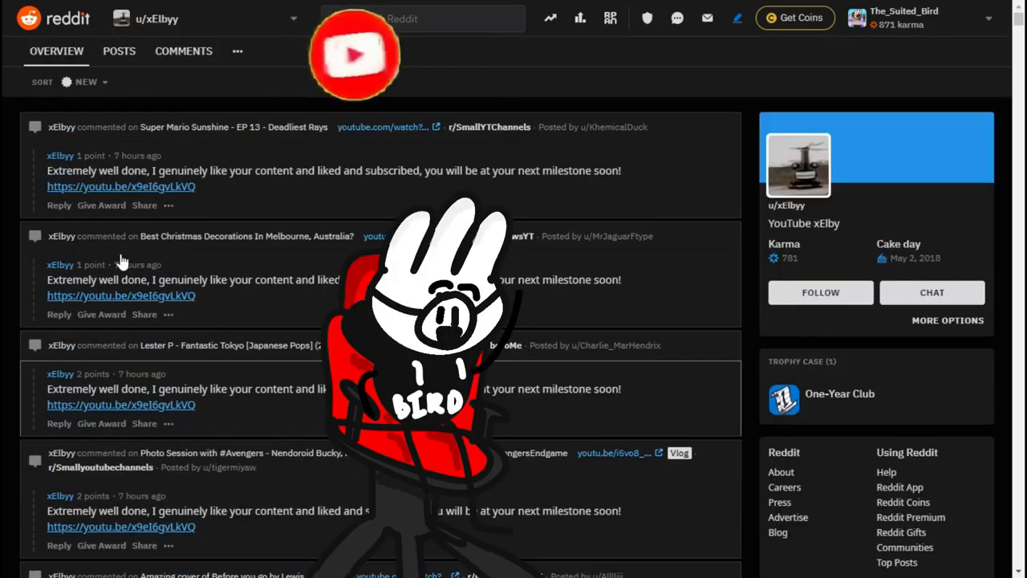
pyautogui.click(59, 205)
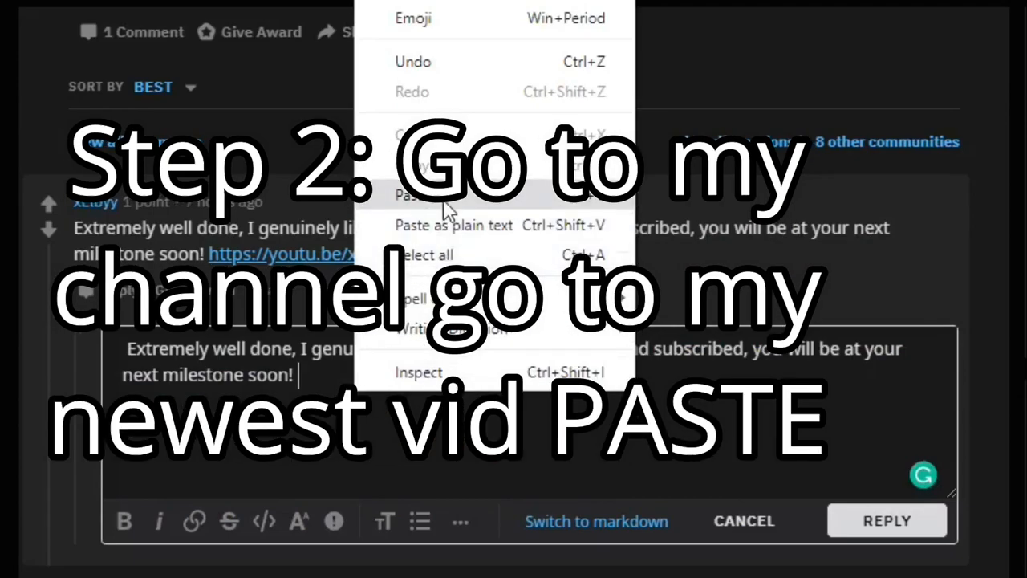
pyautogui.click(409, 195)
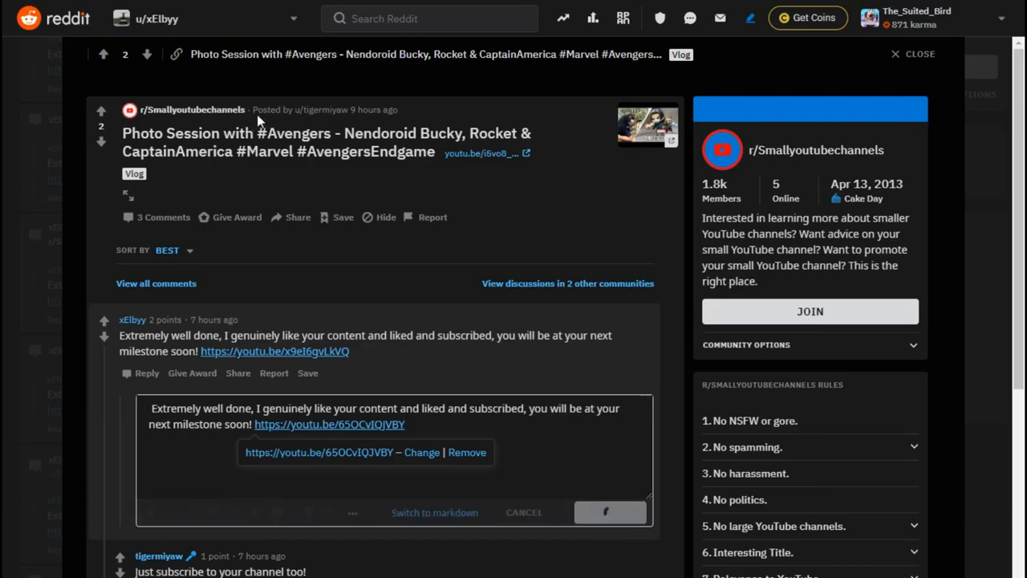
# Post the copycat reply with your video link on two r/SmallYoutubers posts.
pyautogui.click(610, 512)
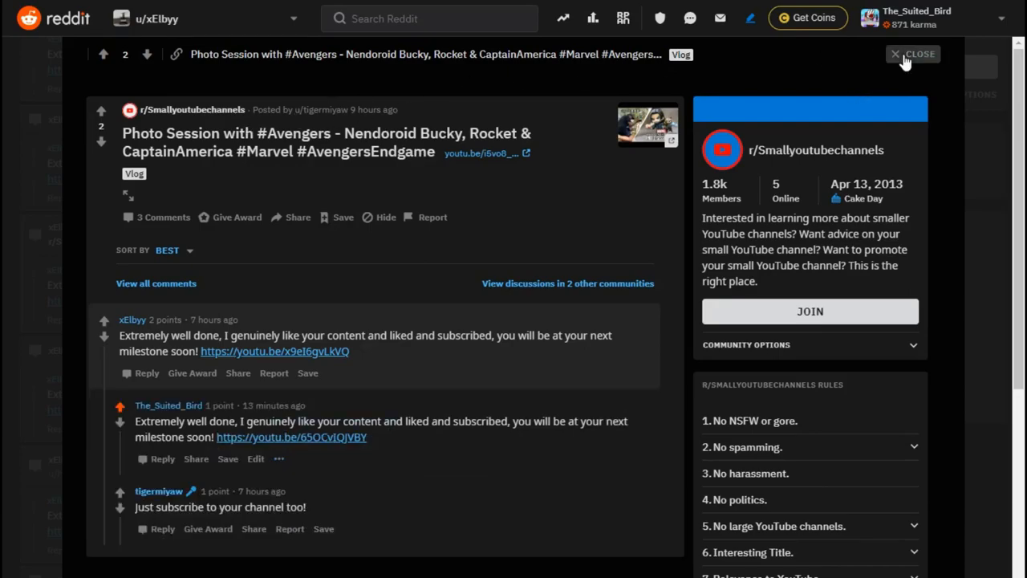
pyautogui.click(913, 54)
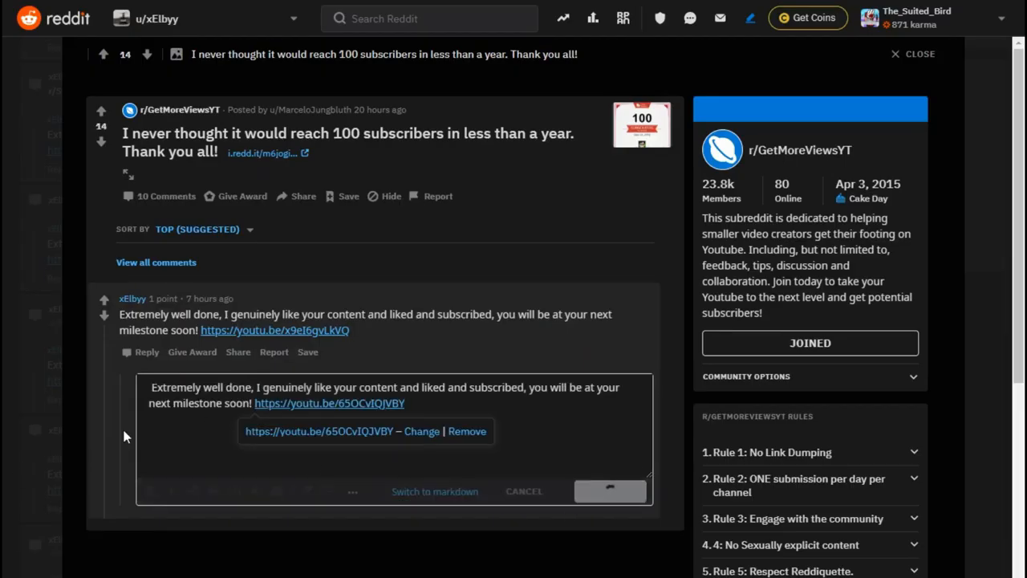
pyautogui.click(610, 490)
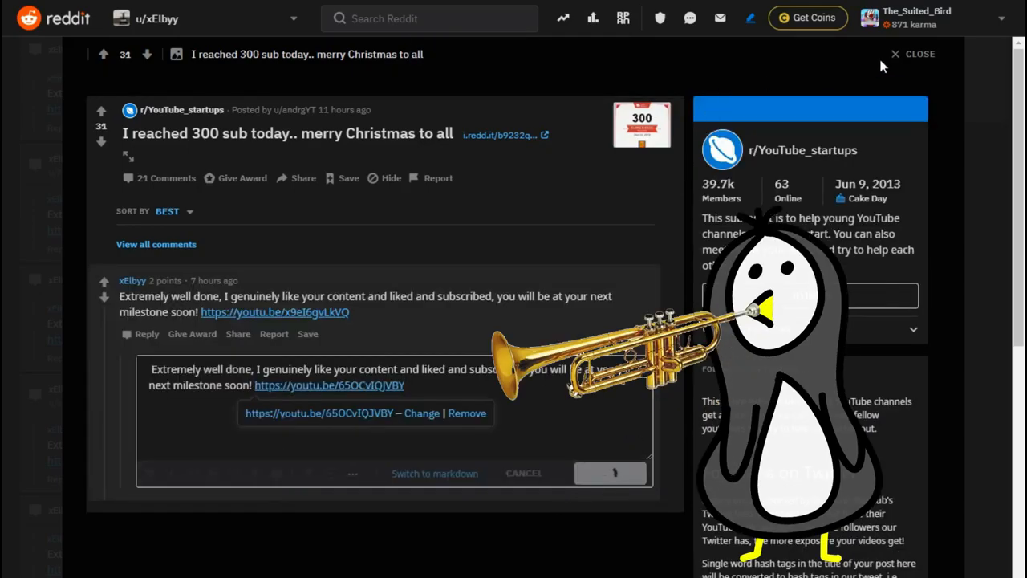
pyautogui.click(920, 54)
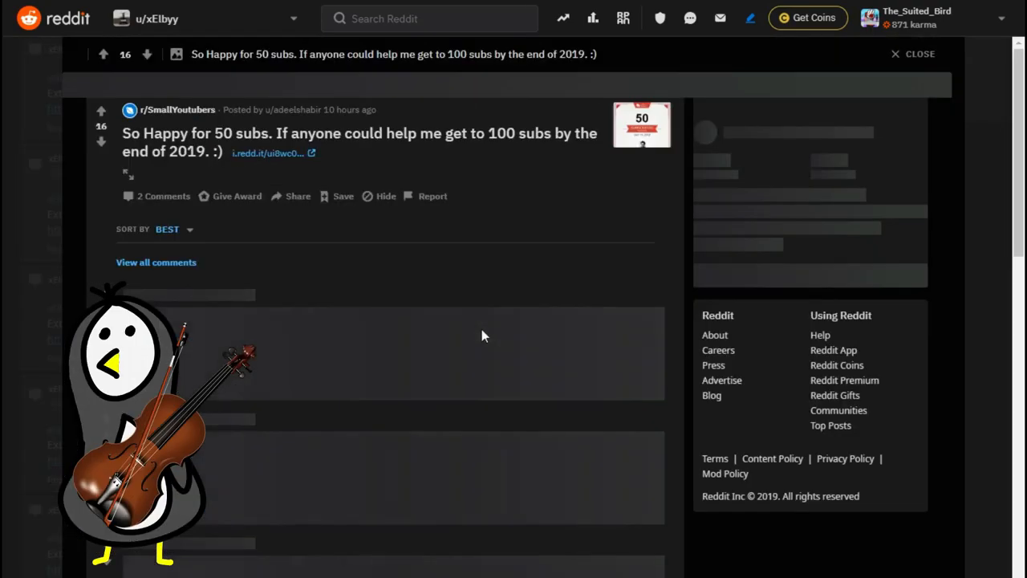
# Post another copycat reply, then start a matching draft on the r/SmallYTChannels Hey post.
pyautogui.scroll(-3)
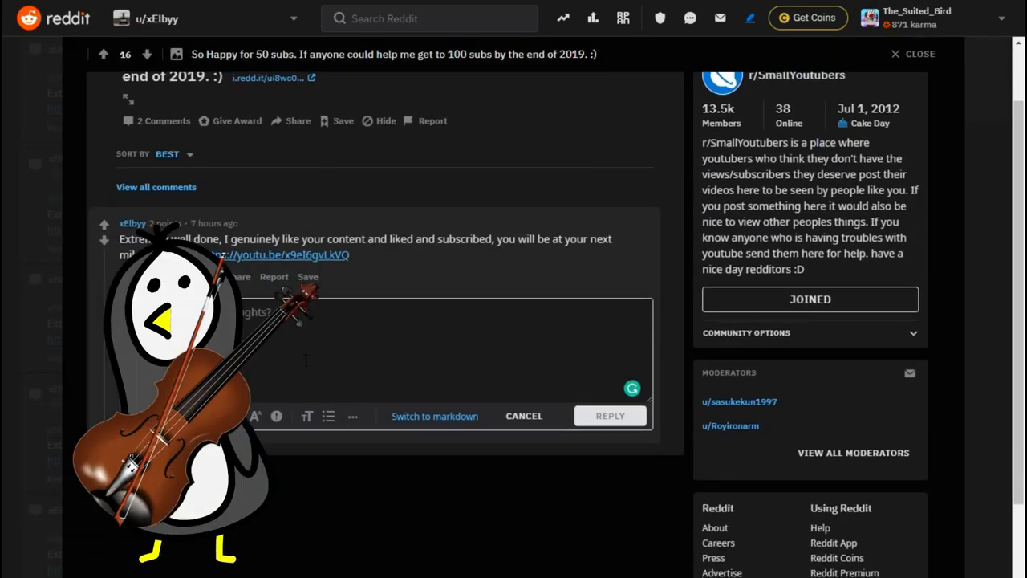
pyautogui.click(610, 415)
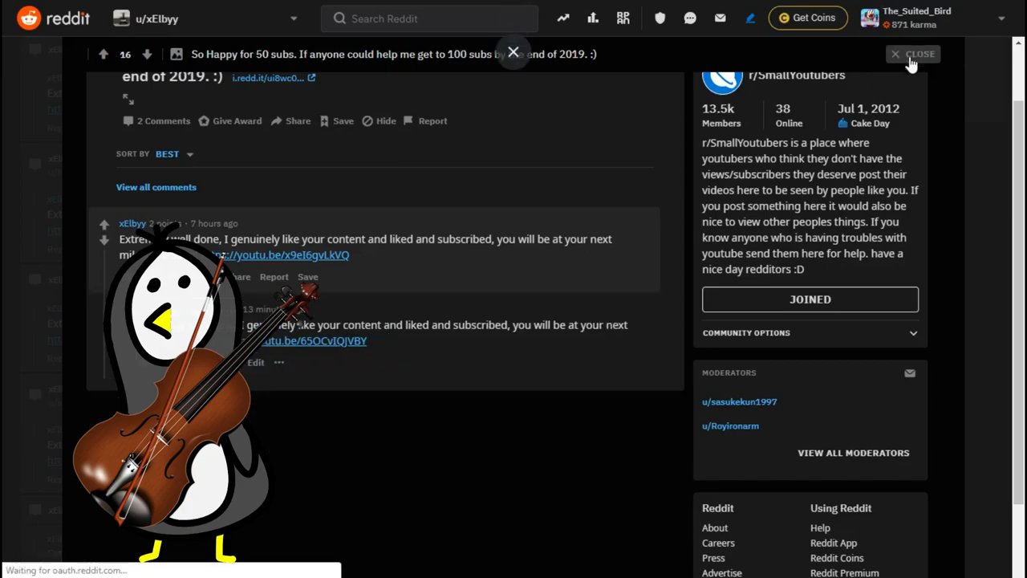
pyautogui.click(913, 54)
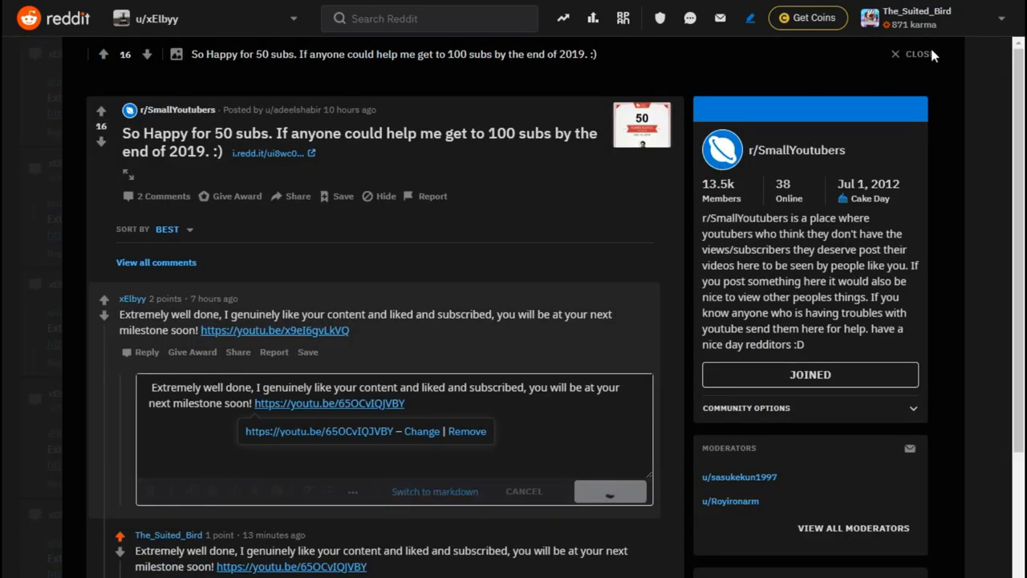
pyautogui.click(918, 54)
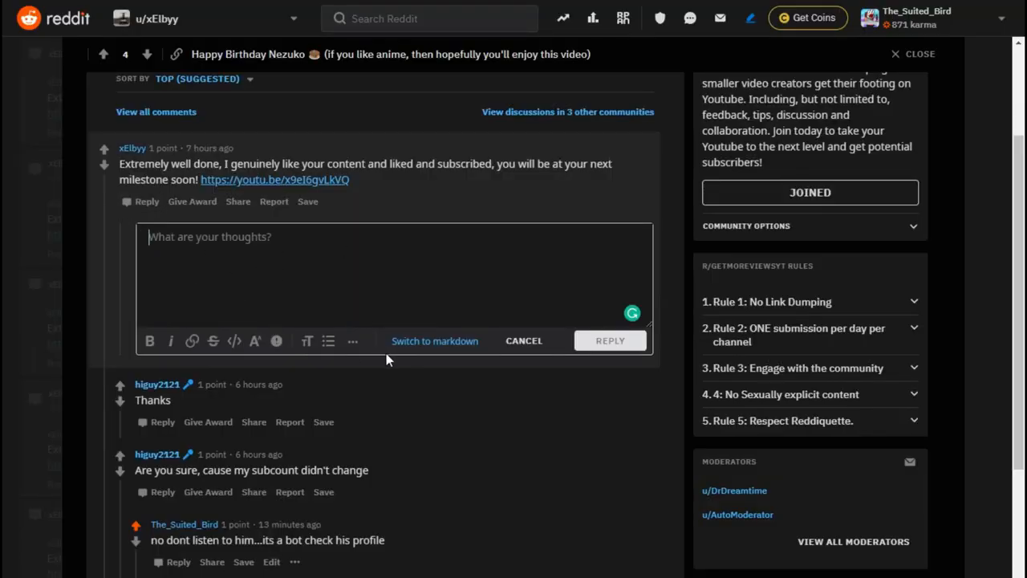
pyautogui.click(466, 271)
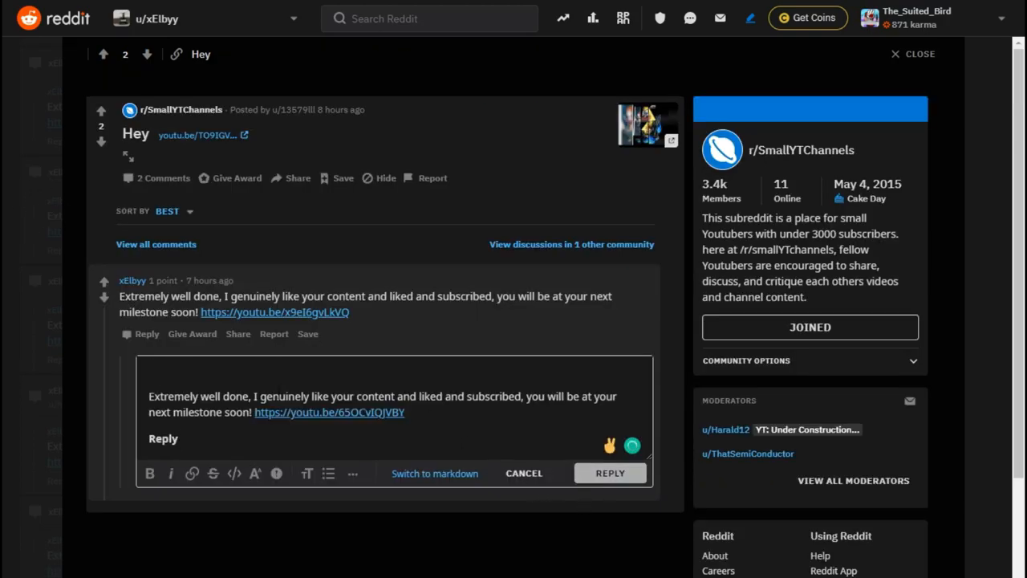
pyautogui.click(913, 54)
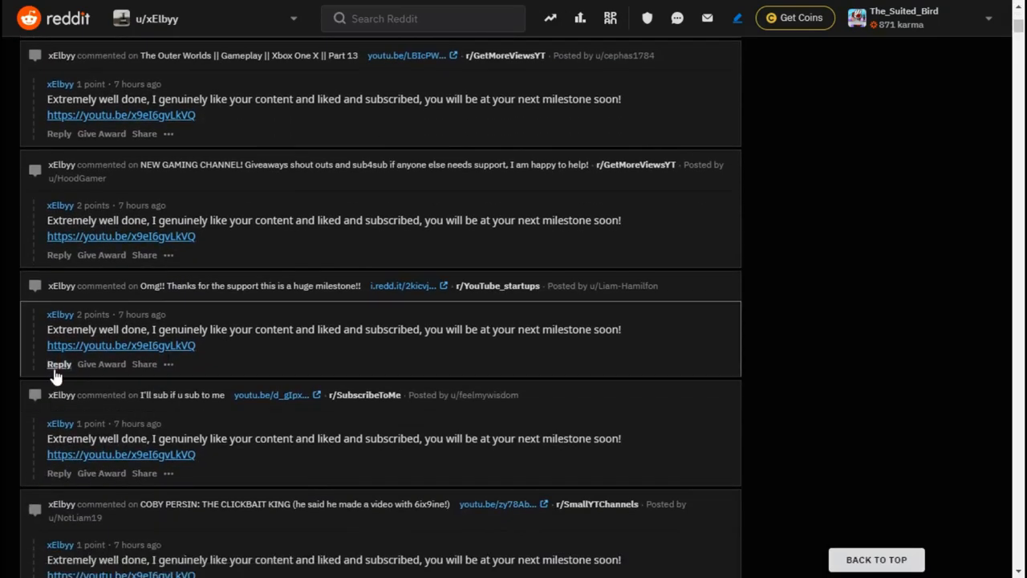
pyautogui.click(232, 285)
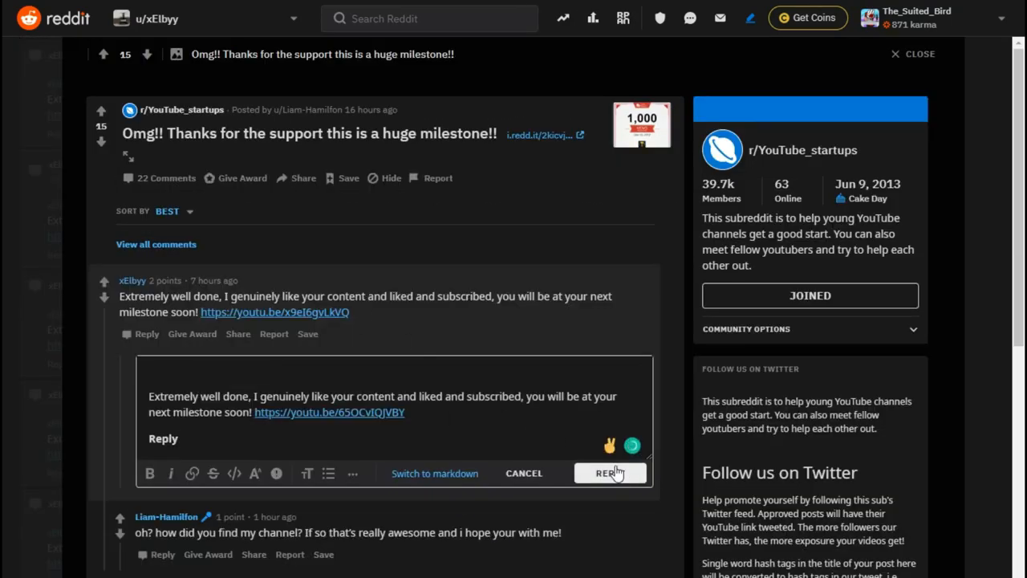
pyautogui.click(609, 473)
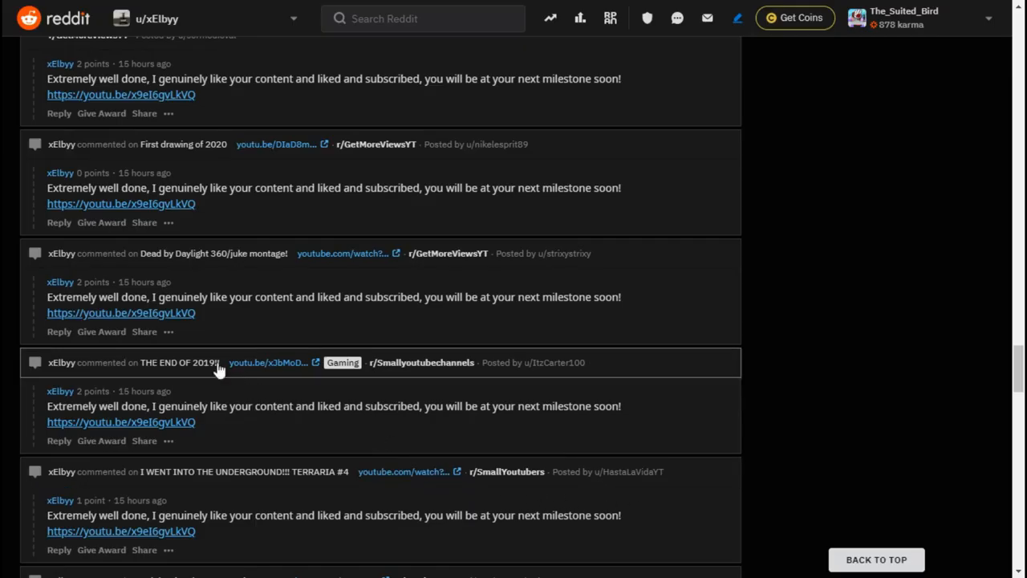
pyautogui.moveTo(273, 454)
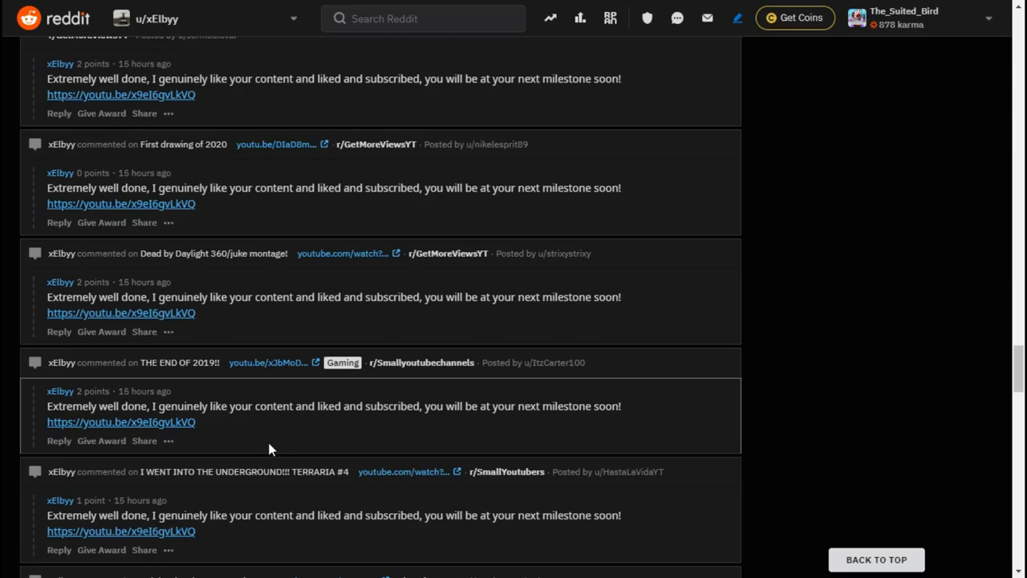
# Scroll xElbyy's comment history to the r/GetMoreViewsYT New Year 70-subscriber milestone post.
pyautogui.scroll(3)
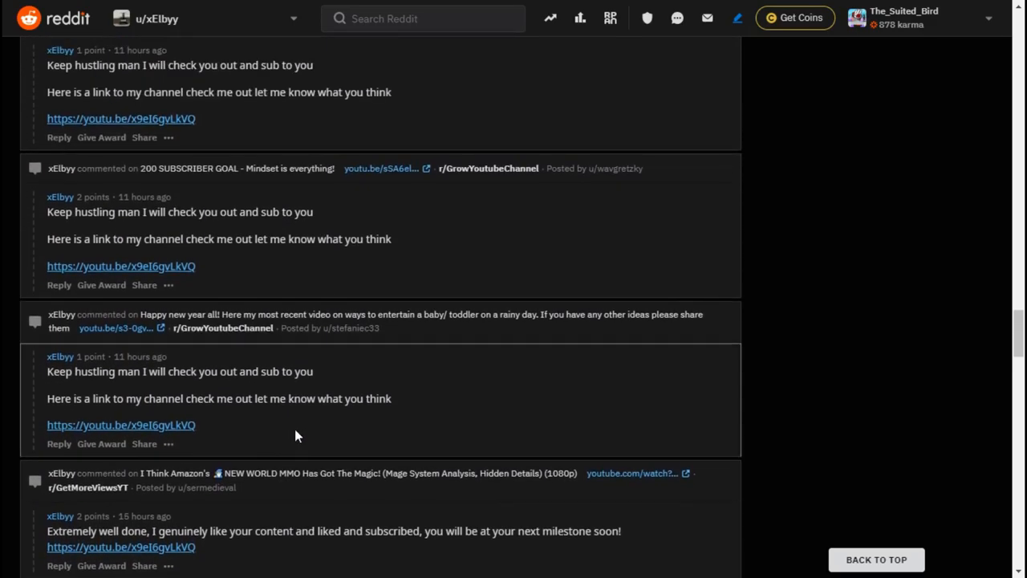
pyautogui.scroll(-3)
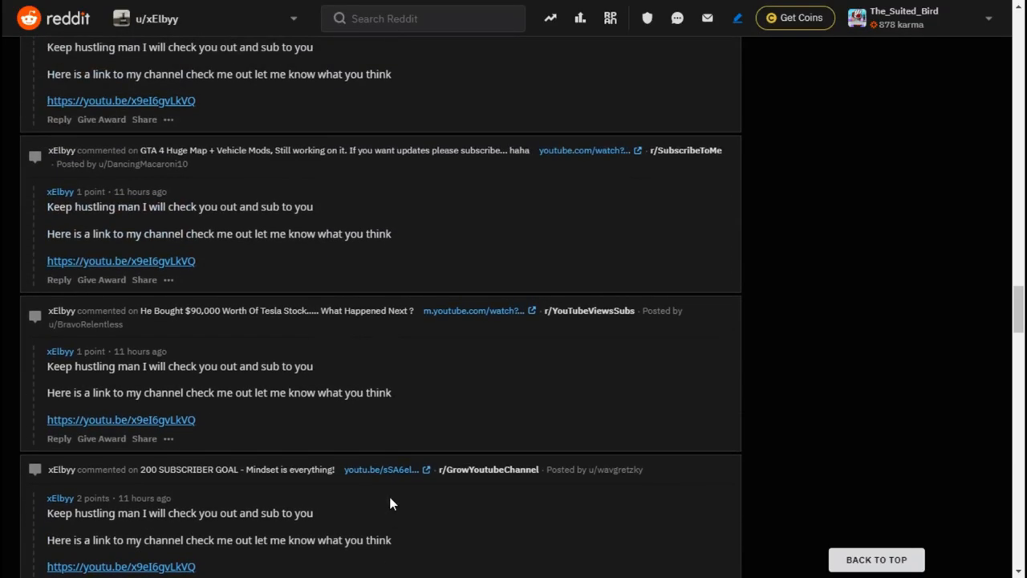
pyautogui.scroll(-3)
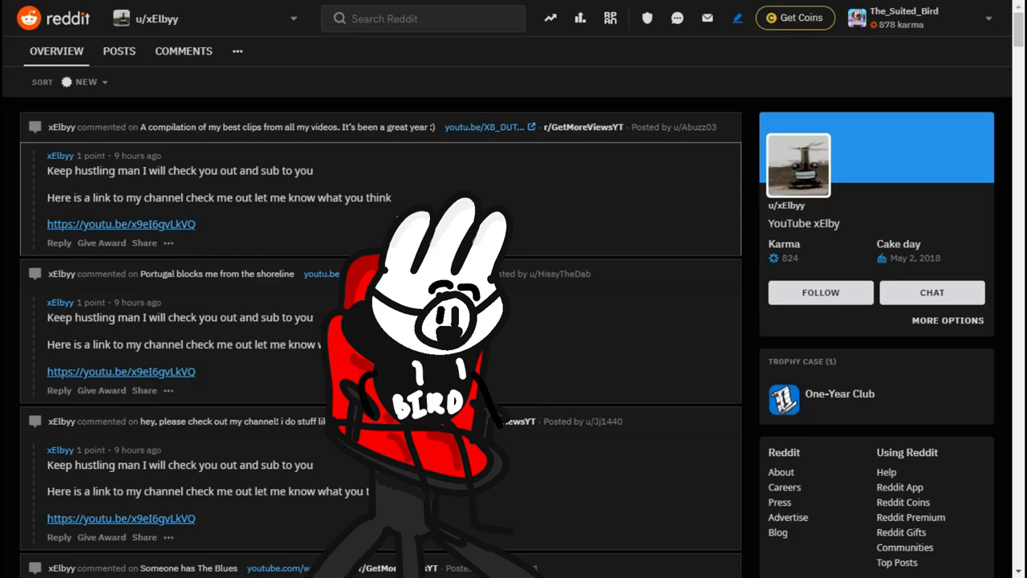
pyautogui.moveTo(365, 178)
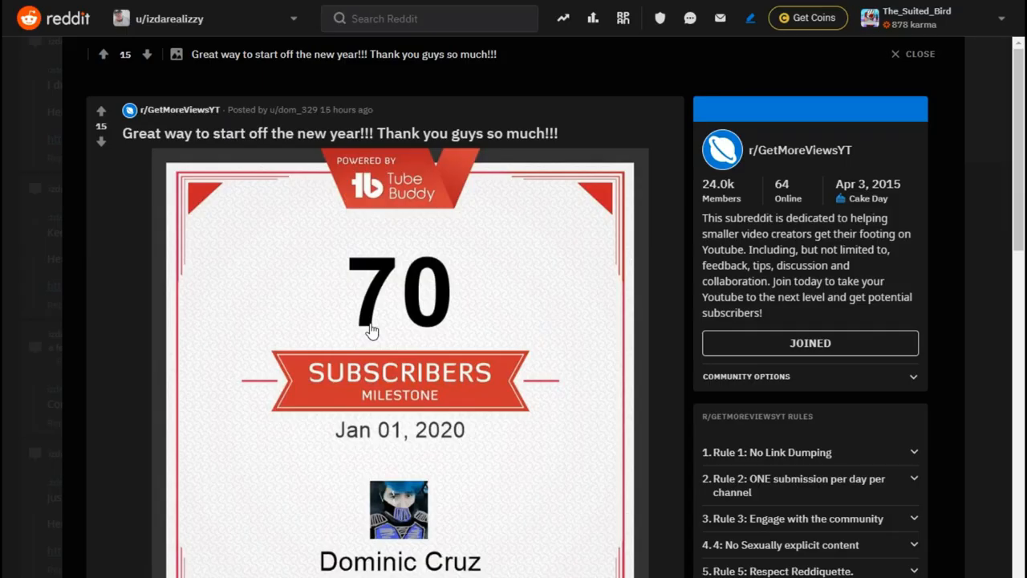
pyautogui.scroll(-3)
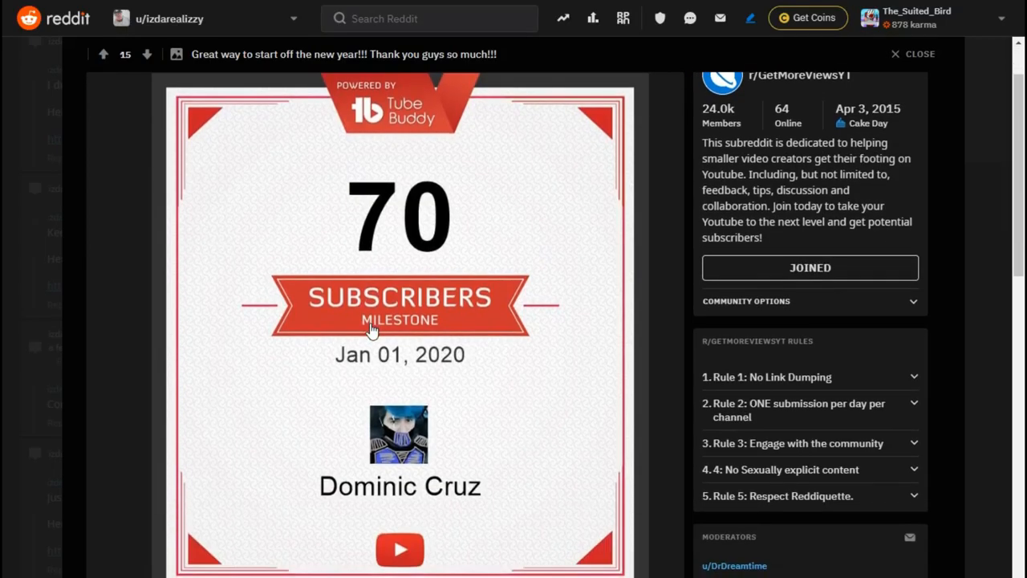